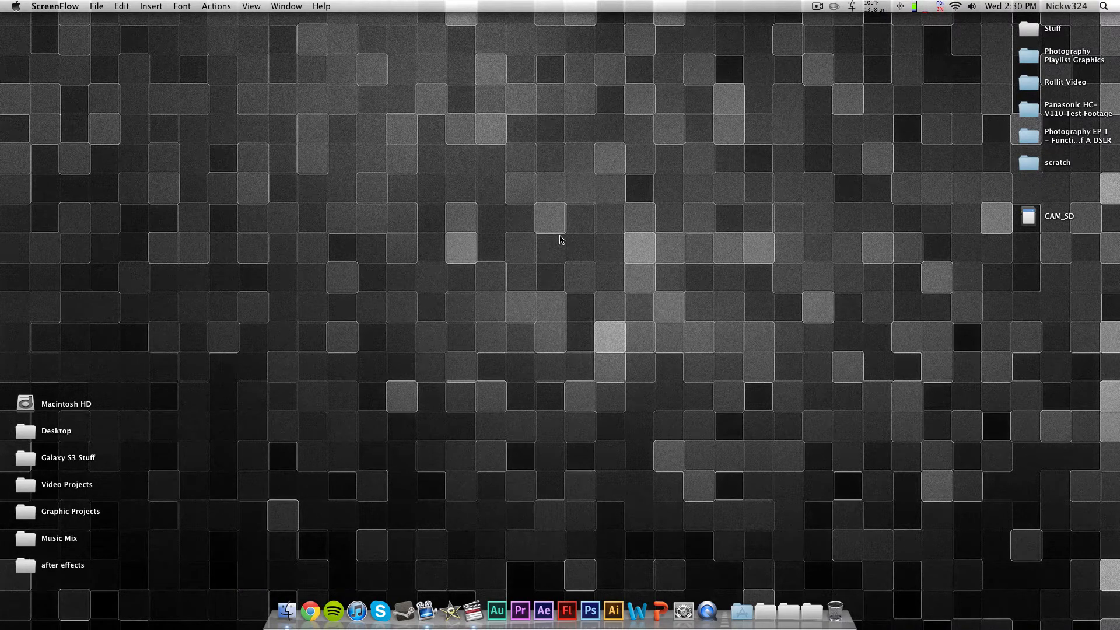
pyautogui.moveTo(553, 230)
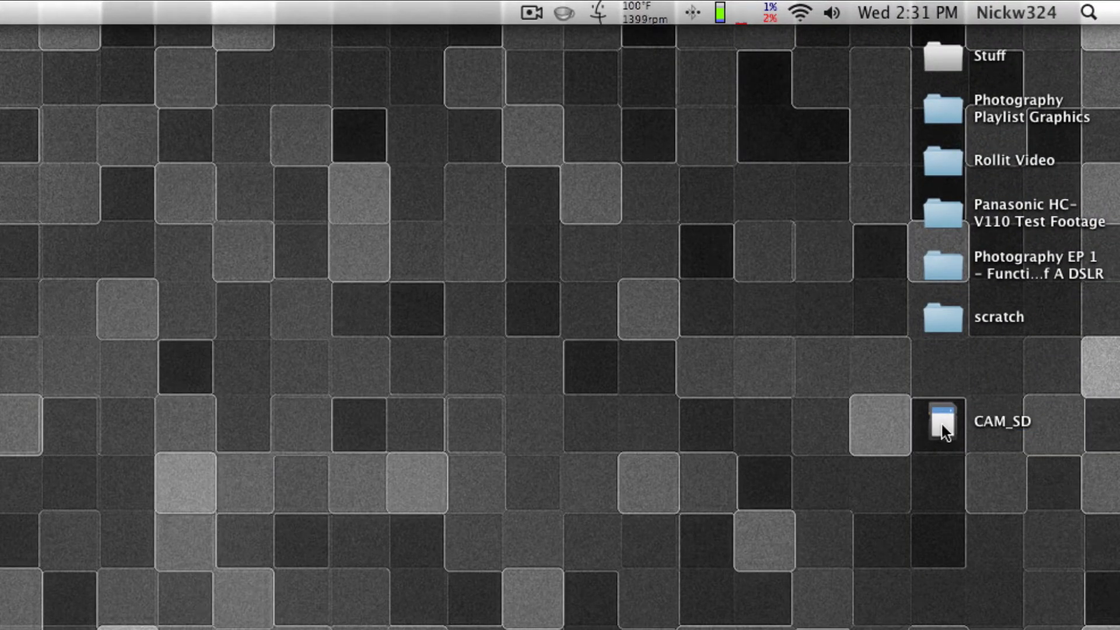
# Locate the 00000.MTS clip in CAM_SD › PRIVATE › AVCHD, then close the card window
pyautogui.doubleClick(942, 420)
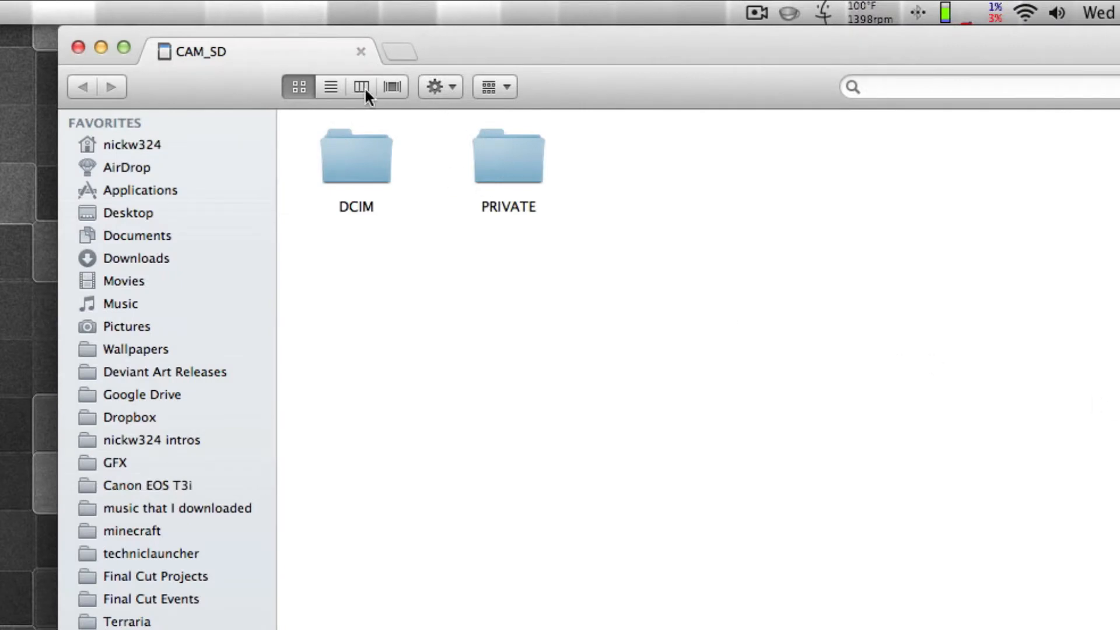
pyautogui.doubleClick(507, 156)
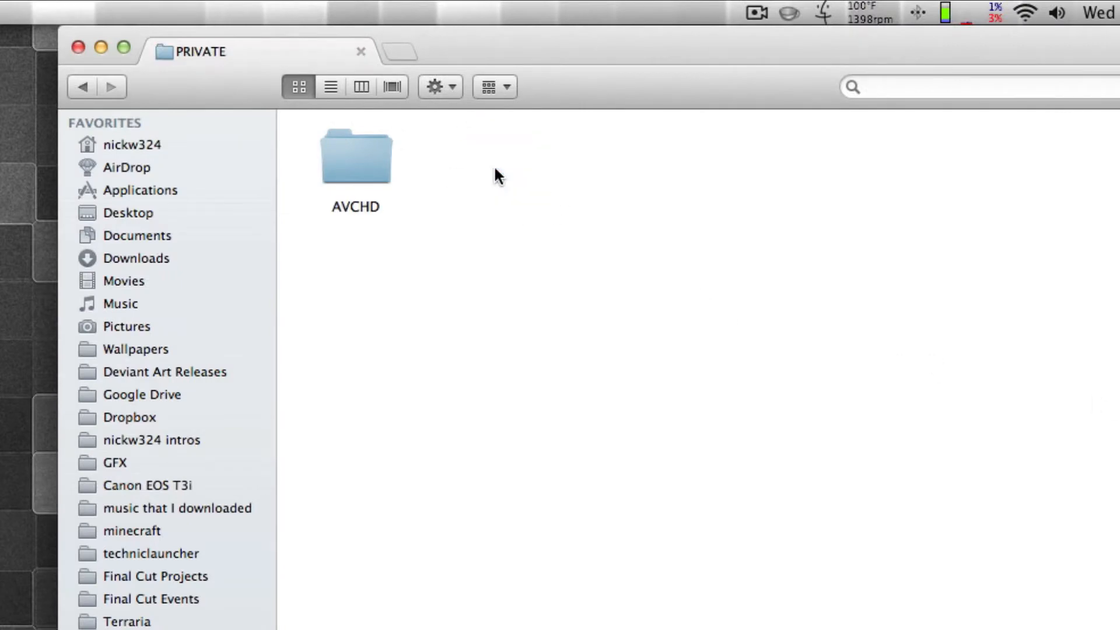
pyautogui.doubleClick(356, 157)
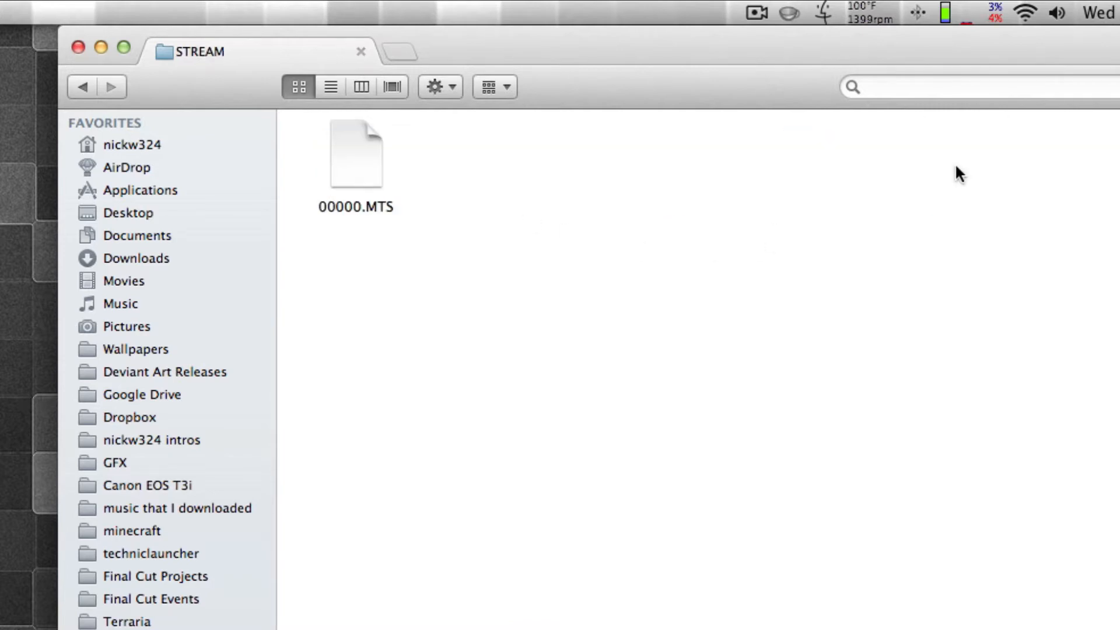
pyautogui.click(356, 154)
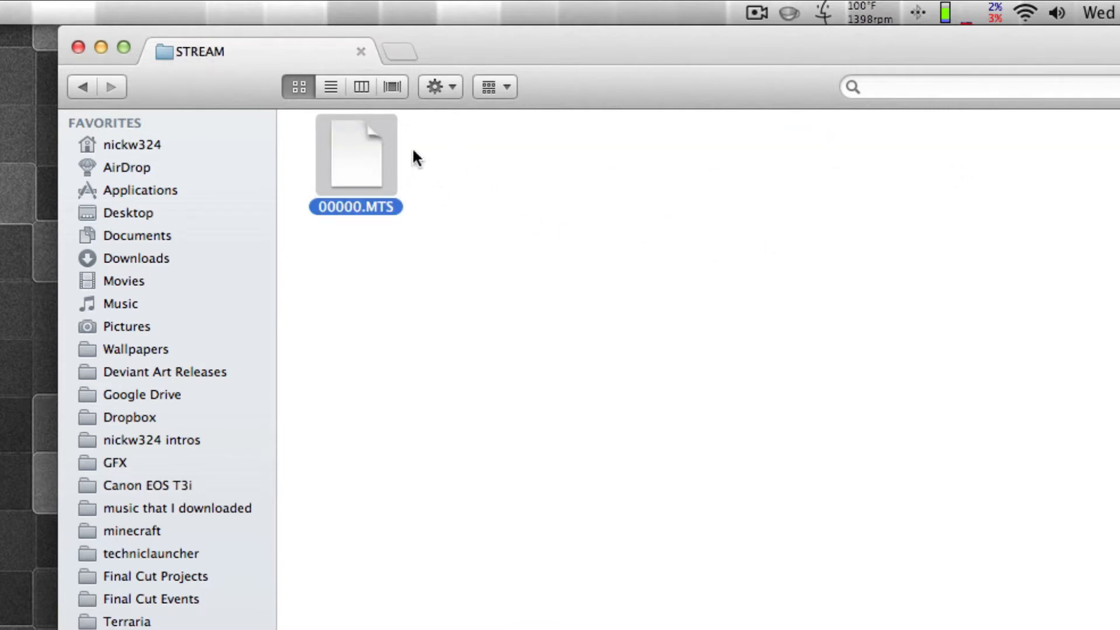
pyautogui.click(77, 48)
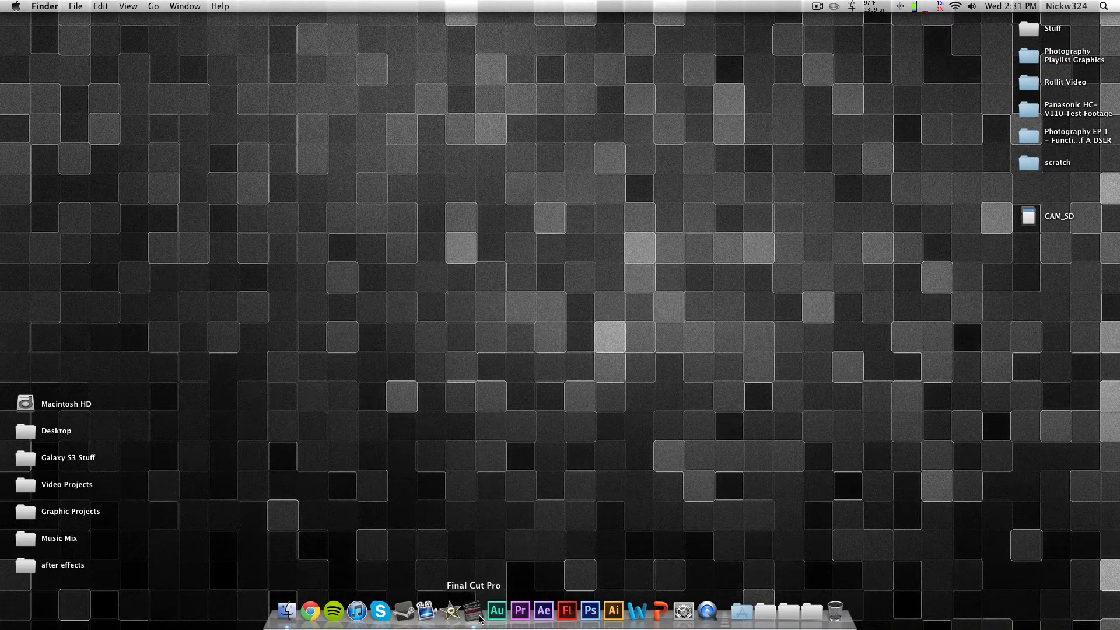
# Launch Final Cut Pro and set the System Settings scratch disk to the scratch folder
pyautogui.click(472, 611)
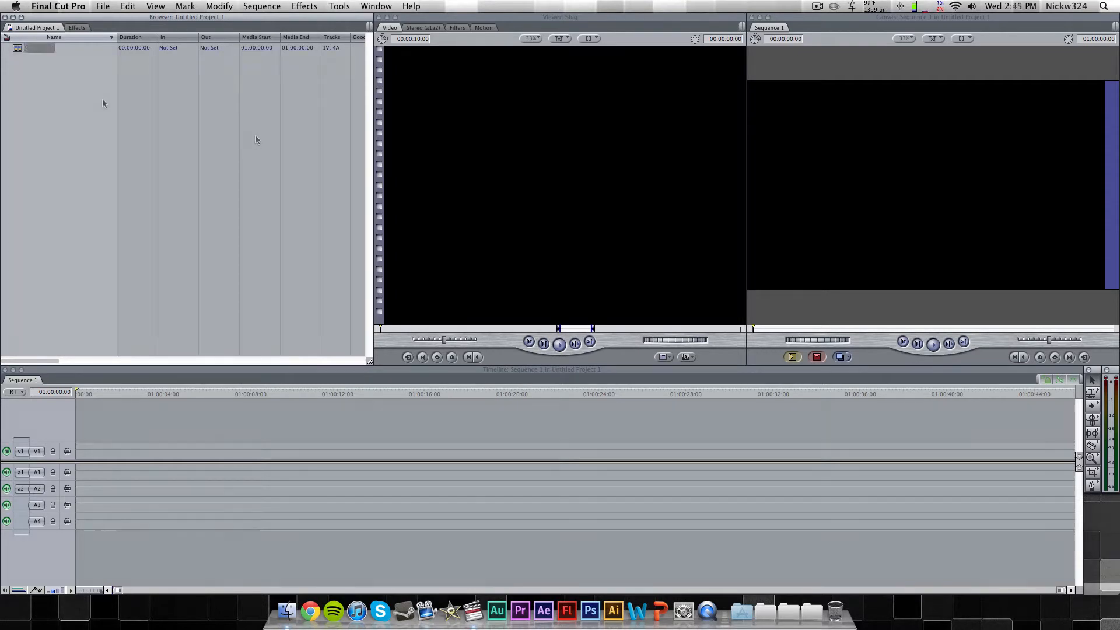
pyautogui.click(58, 6)
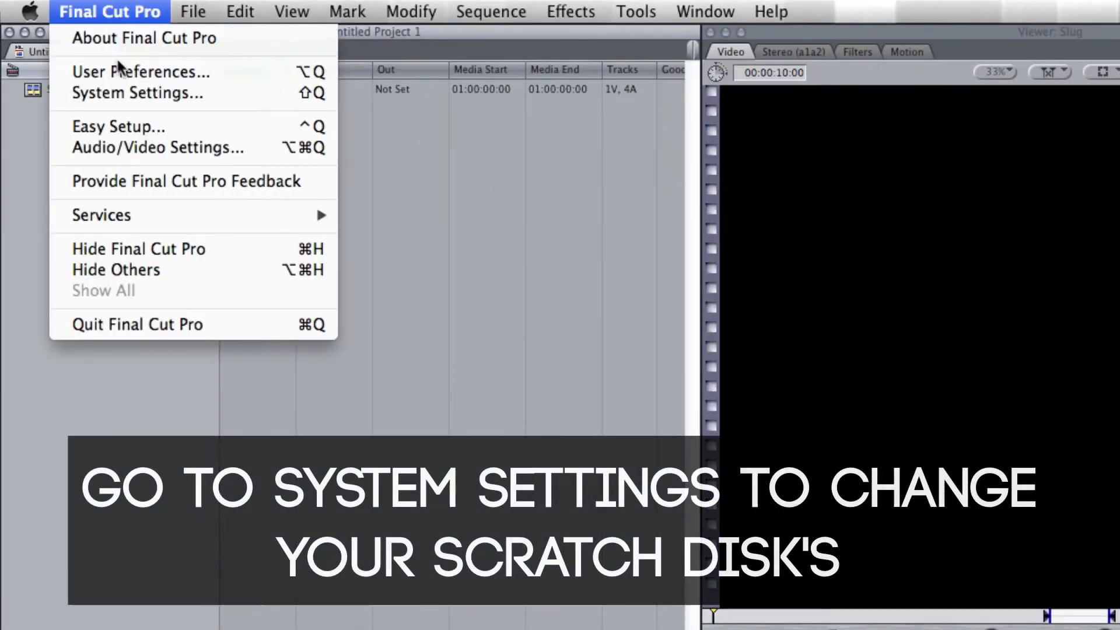
pyautogui.click(137, 93)
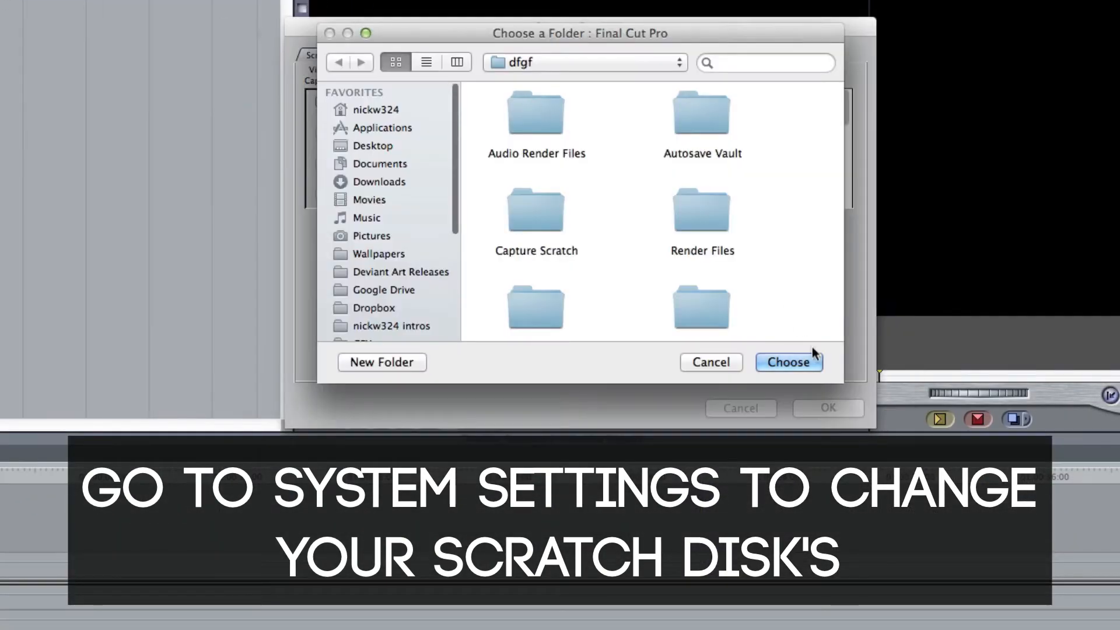
pyautogui.click(789, 362)
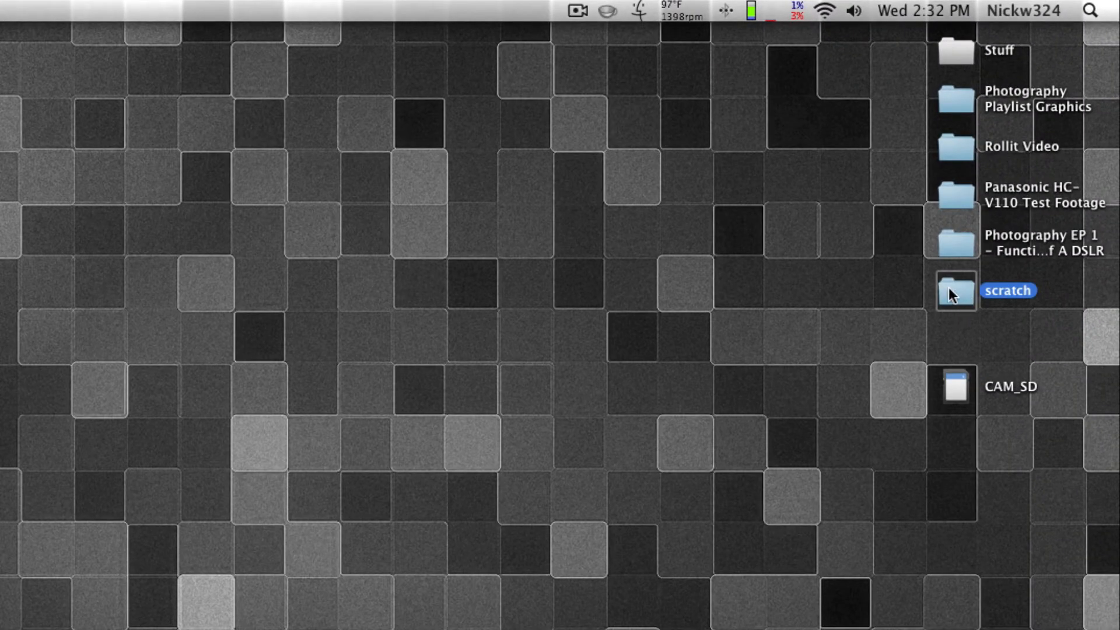
pyautogui.doubleClick(956, 289)
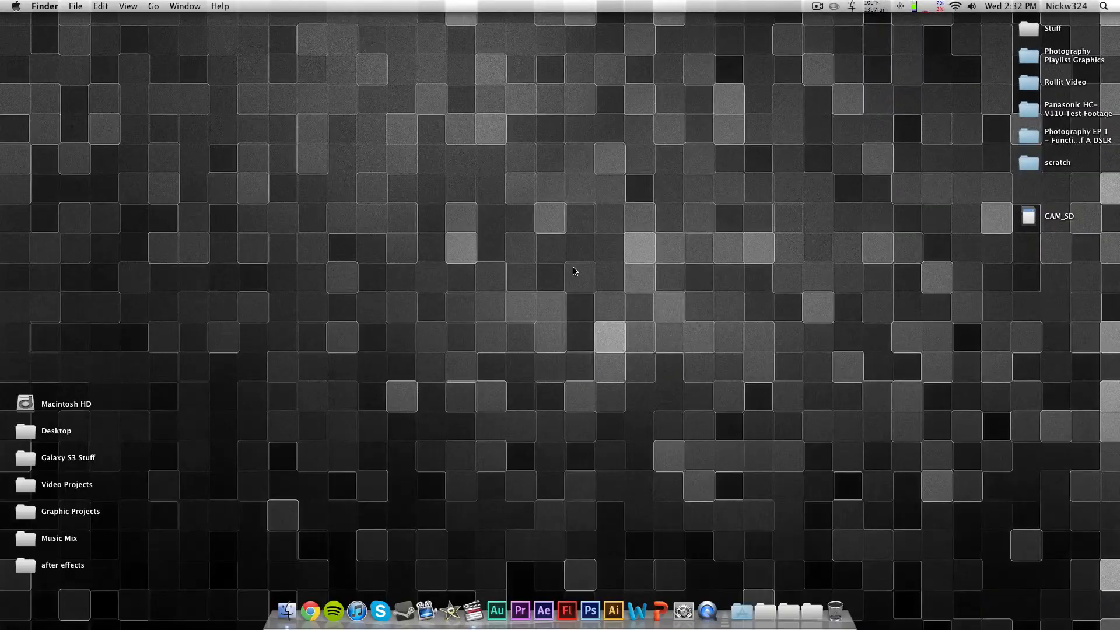
# Transfer Clip #1 from the CAM_SD card through Log and Transfer into the Browser
pyautogui.click(544, 611)
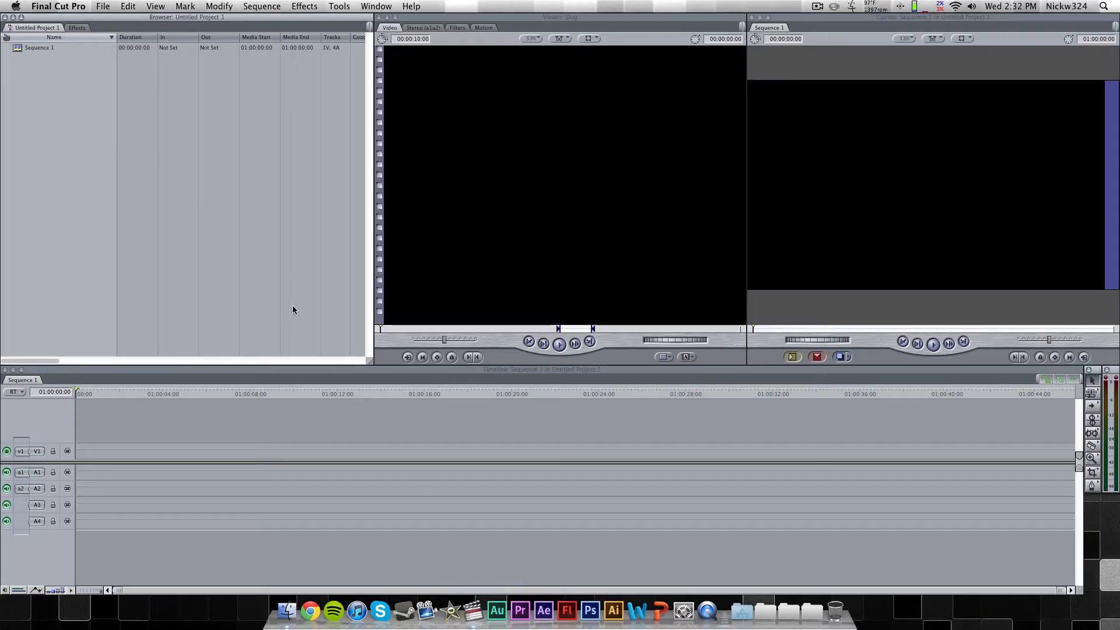
pyautogui.click(103, 6)
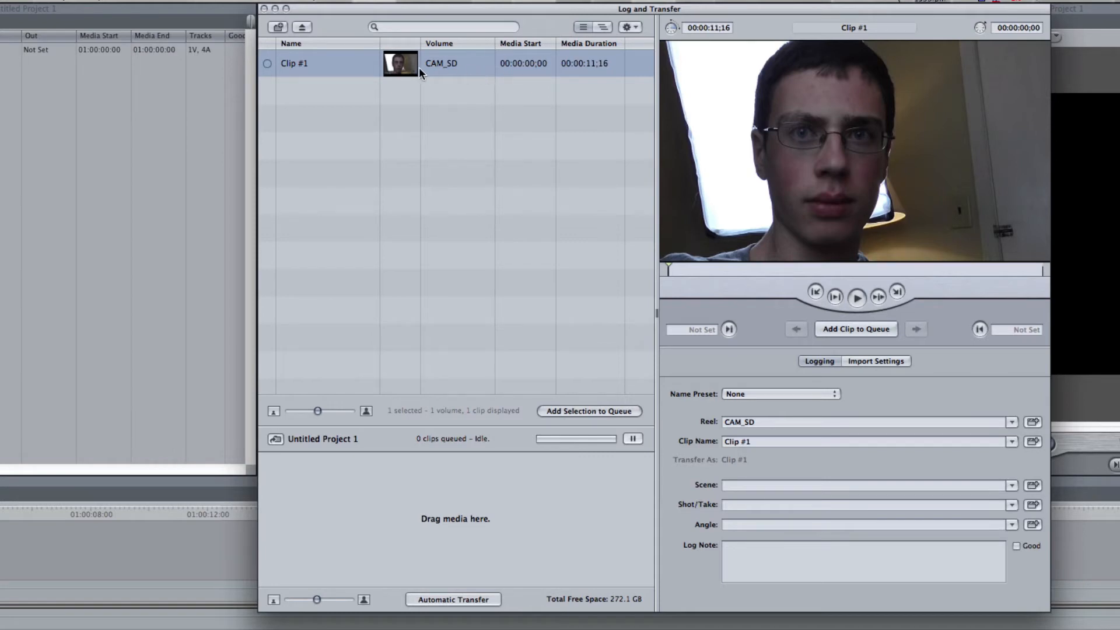
pyautogui.moveTo(342, 51)
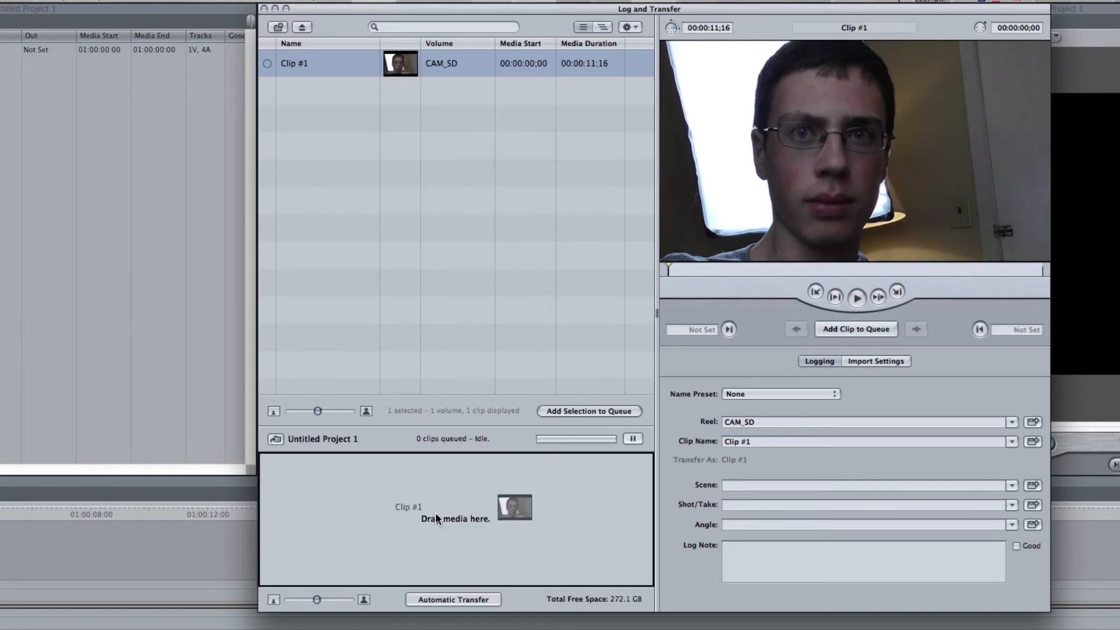
pyautogui.click(589, 411)
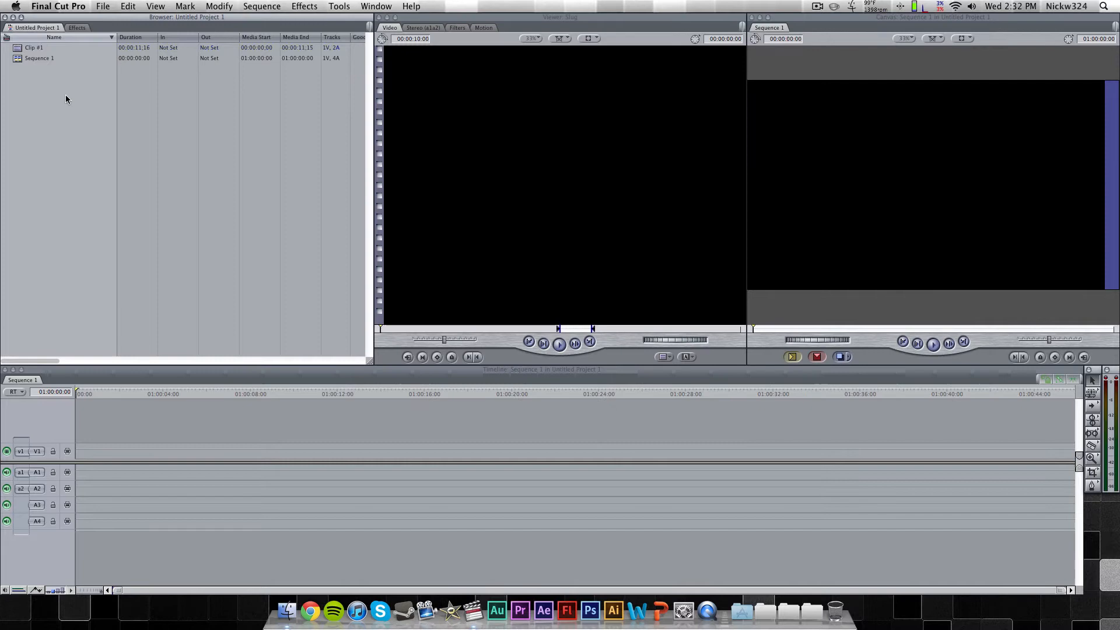
# Open Clip #1 in the Viewer and accept matching the sequence settings to its format
pyautogui.doubleClick(34, 47)
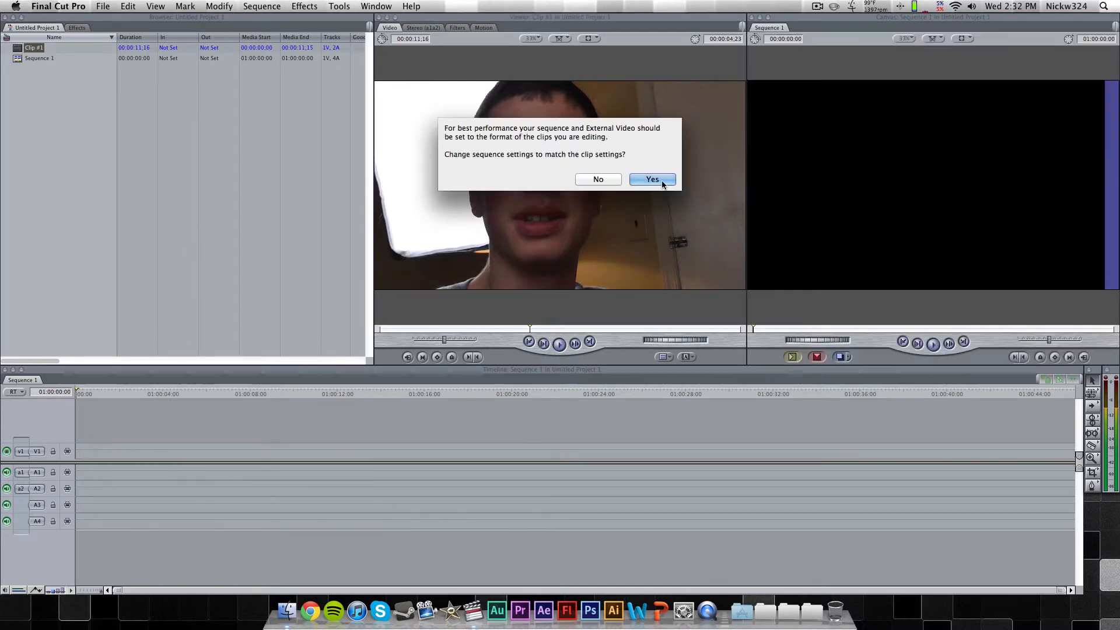
pyautogui.click(651, 179)
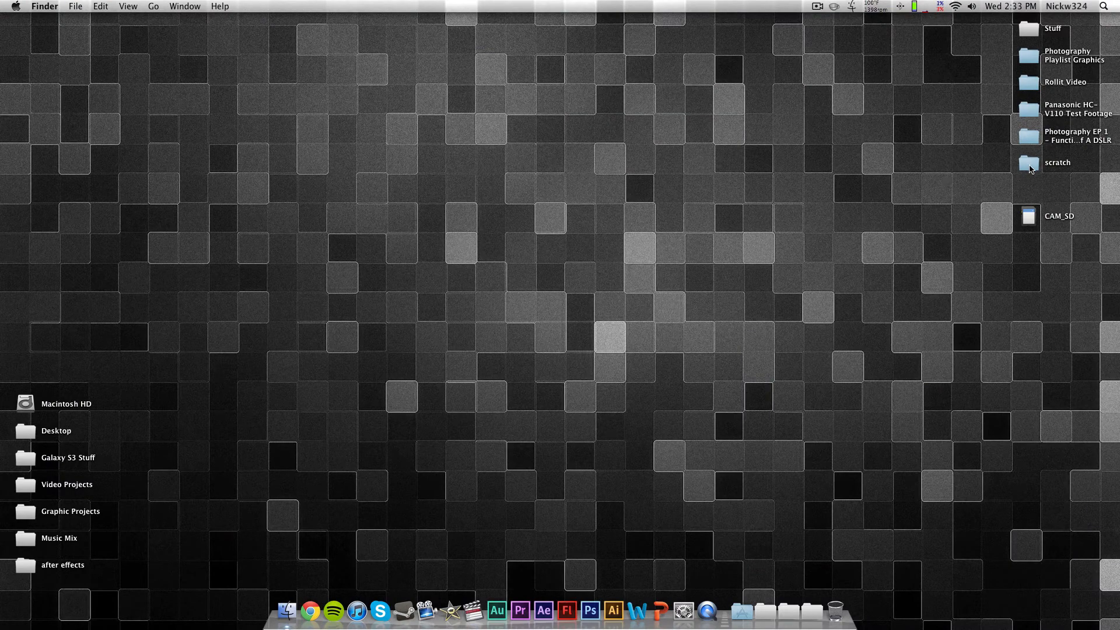
# Browse scratch › Capture Scratch › Untitled Project 1 in Finder to find Clip #1.mov
pyautogui.doubleClick(1028, 163)
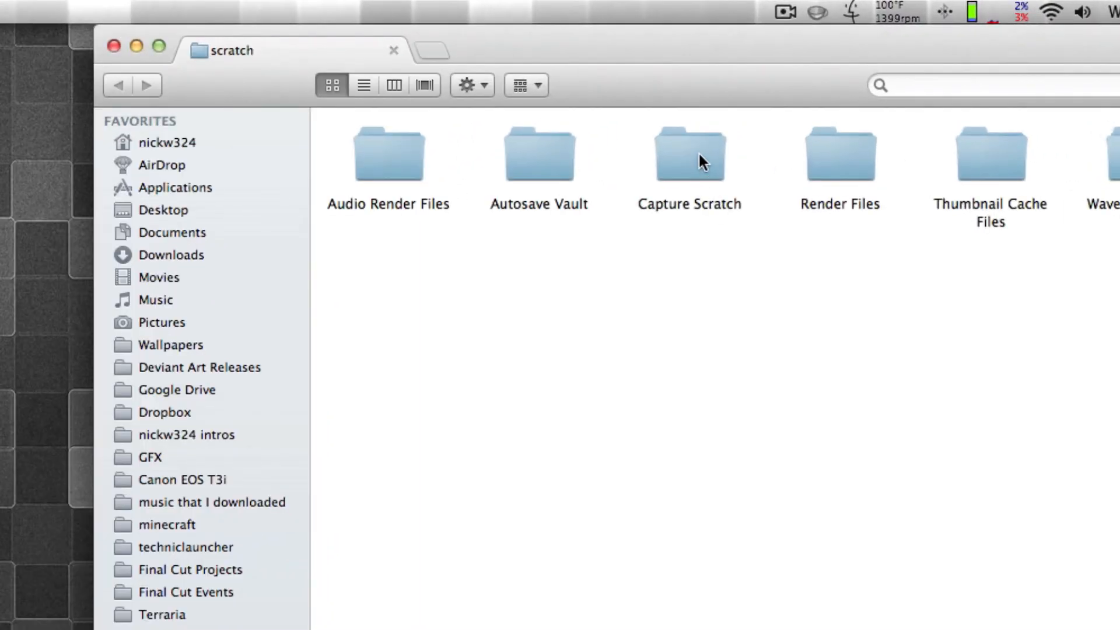
pyautogui.doubleClick(688, 152)
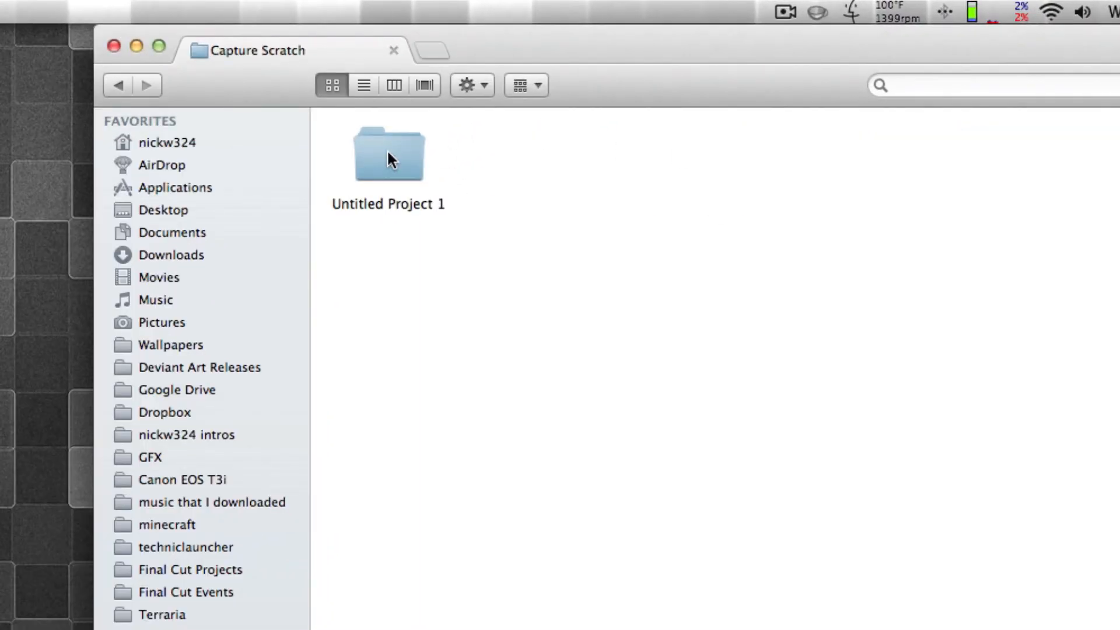
pyautogui.doubleClick(389, 152)
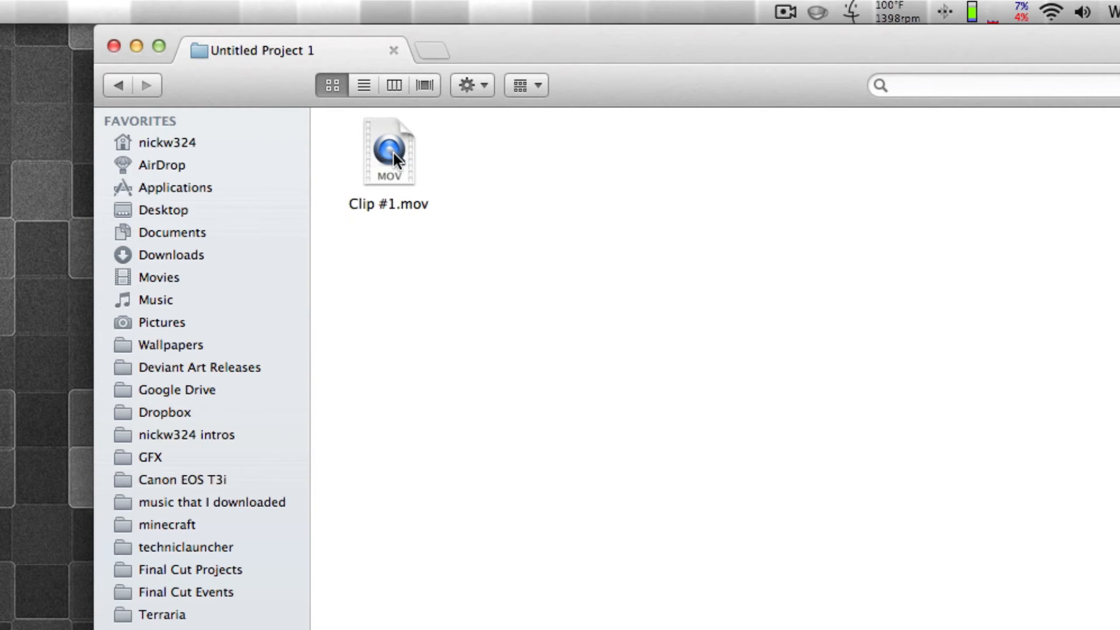